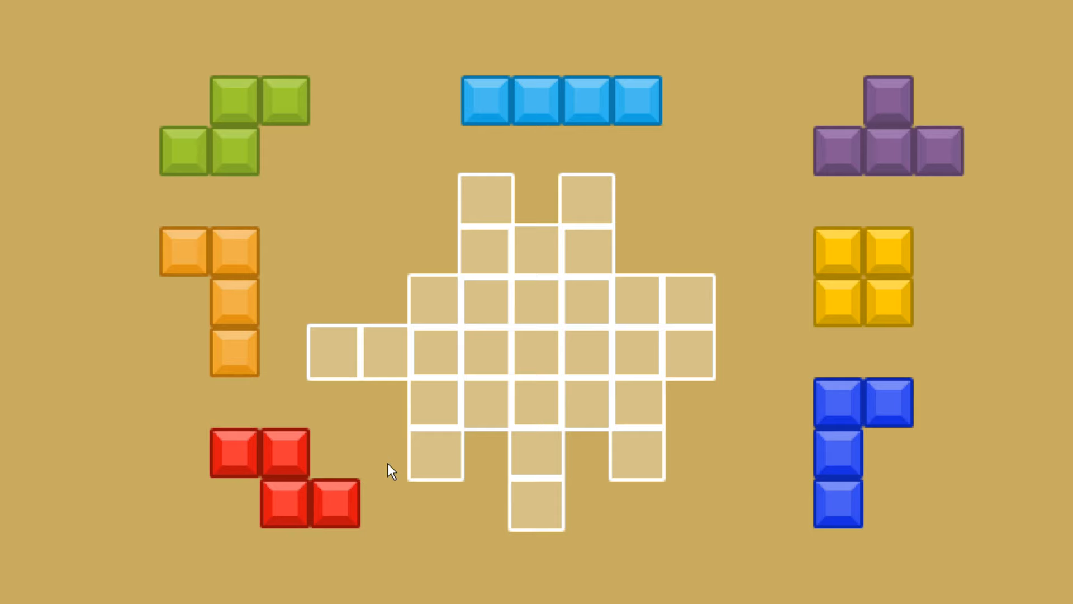
- Place the orange L tetromino into the left arm of the cross-shaped outline
left_click_drag(281, 472, 452, 403)
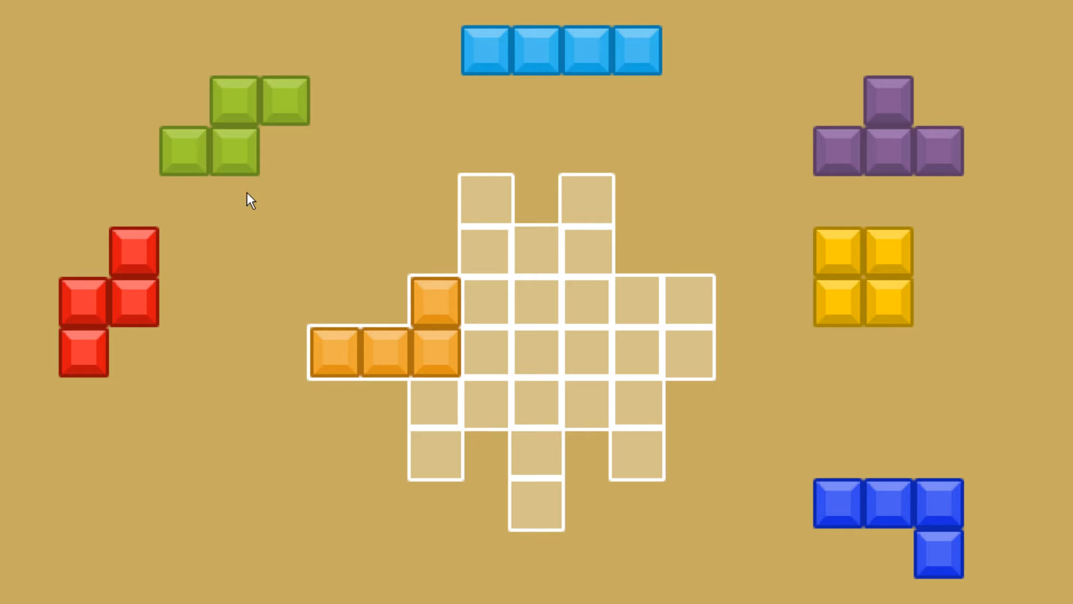
left_click_drag(106, 301, 458, 397)
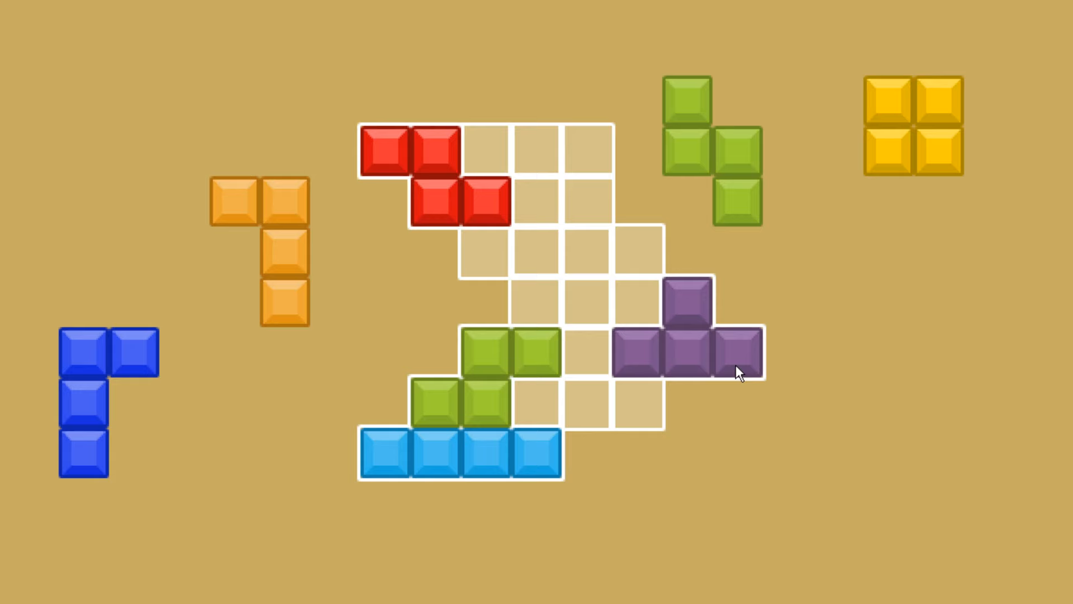
- Place the first pieces into the zigzag outline, with the yellow square in the bottom-left corner
left_click_drag(459, 455, 822, 506)
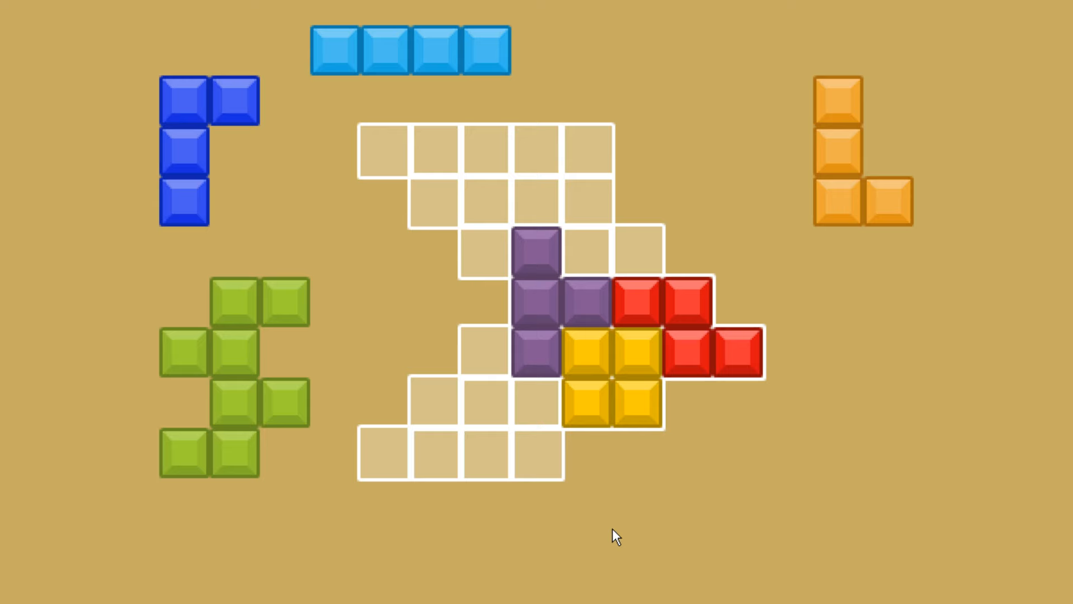
mouse_move(478, 404)
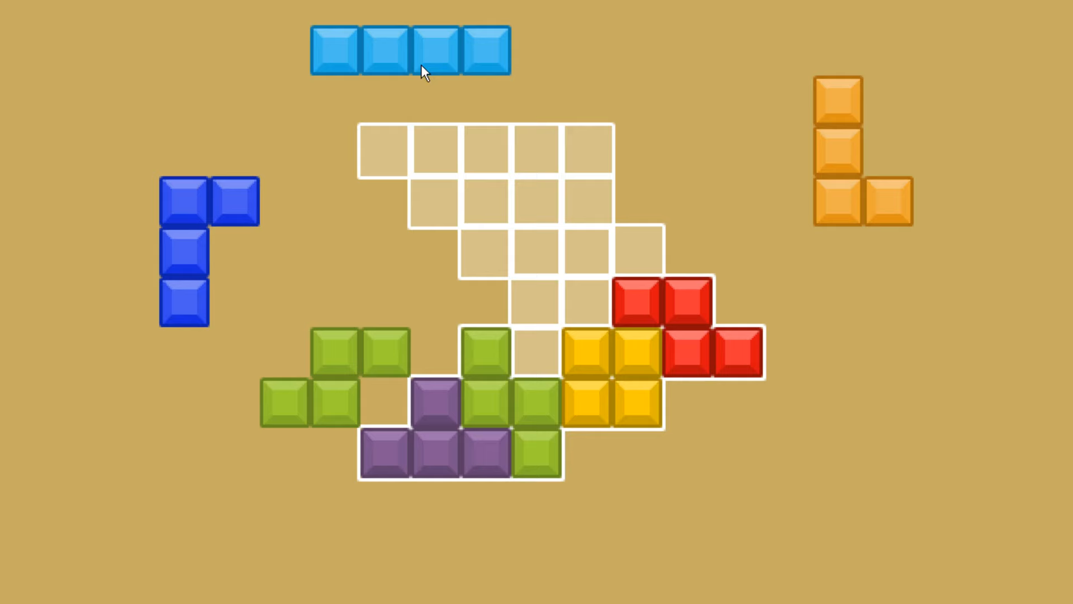
left_click_drag(411, 49, 462, 148)
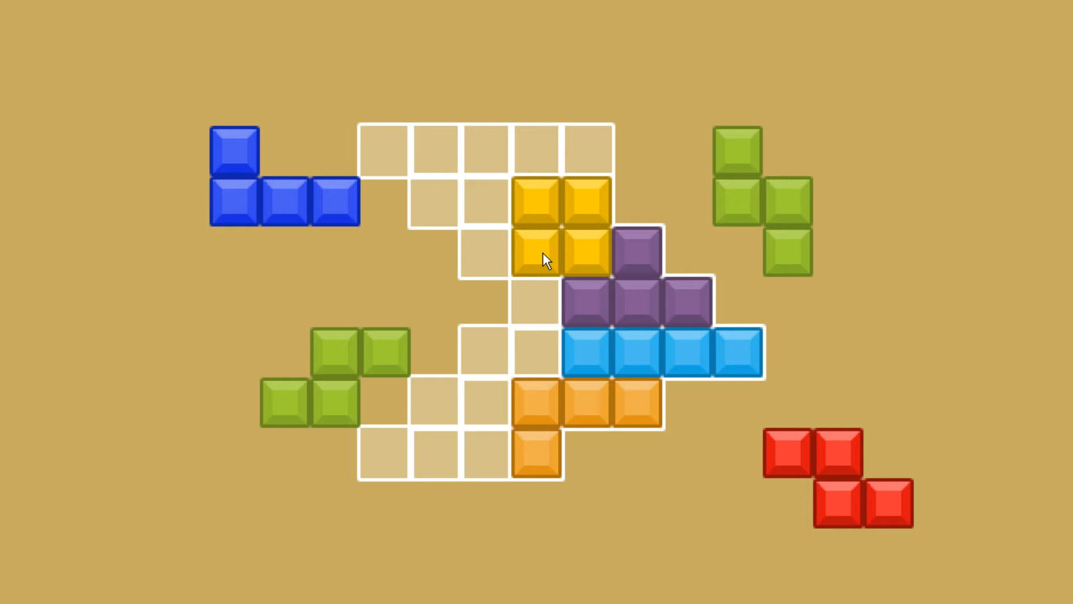
left_click_drag(548, 226, 472, 425)
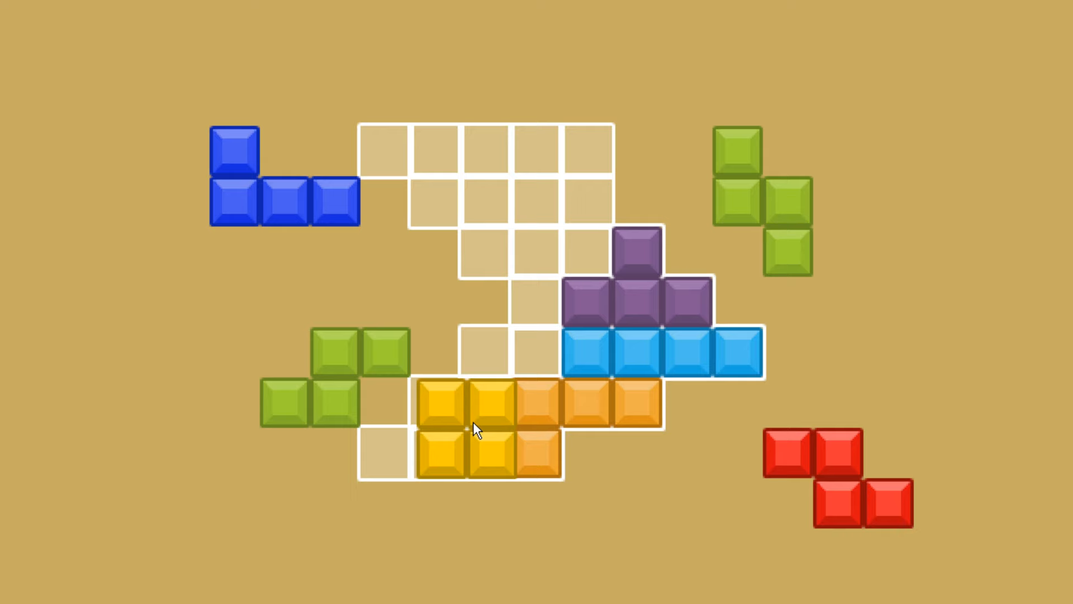
- Fill the remaining zigzag cells with the purple, orange and green pieces to complete the level
left_click_drag(489, 439, 862, 318)
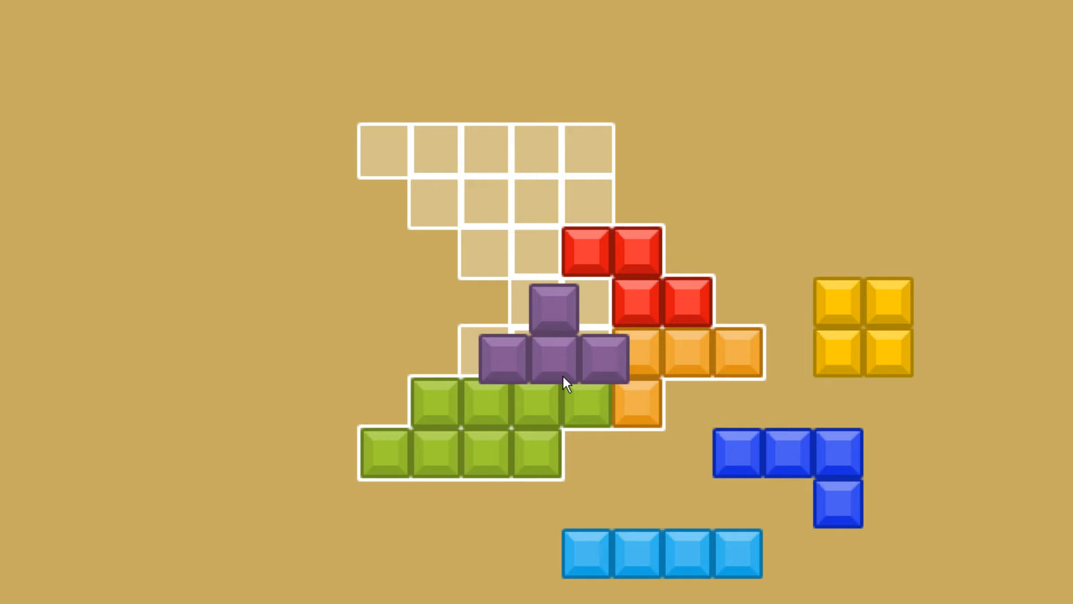
left_click_drag(664, 555, 445, 199)
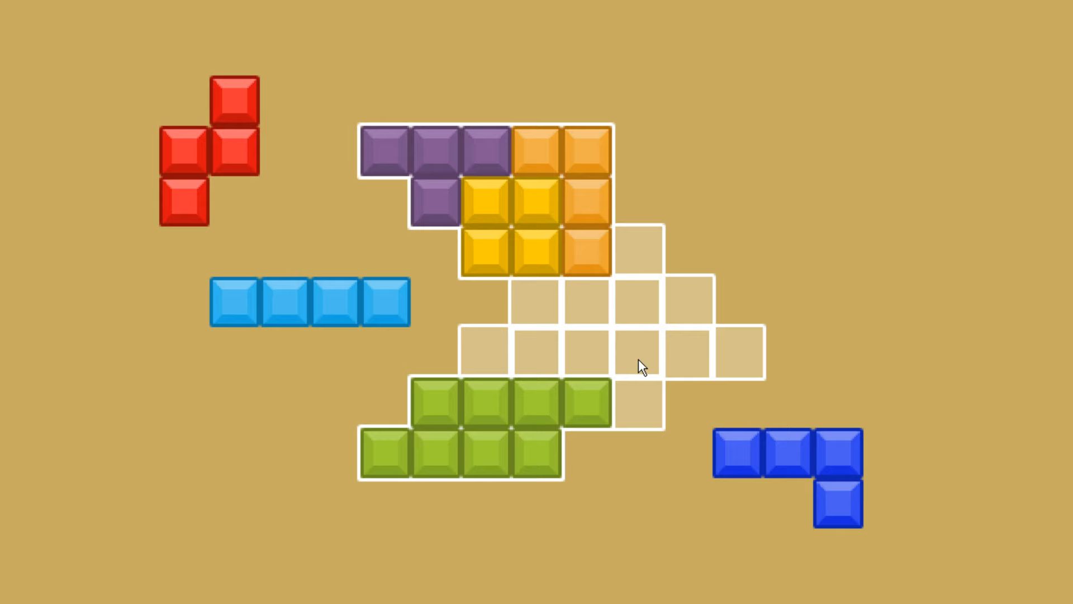
left_click_drag(309, 300, 616, 349)
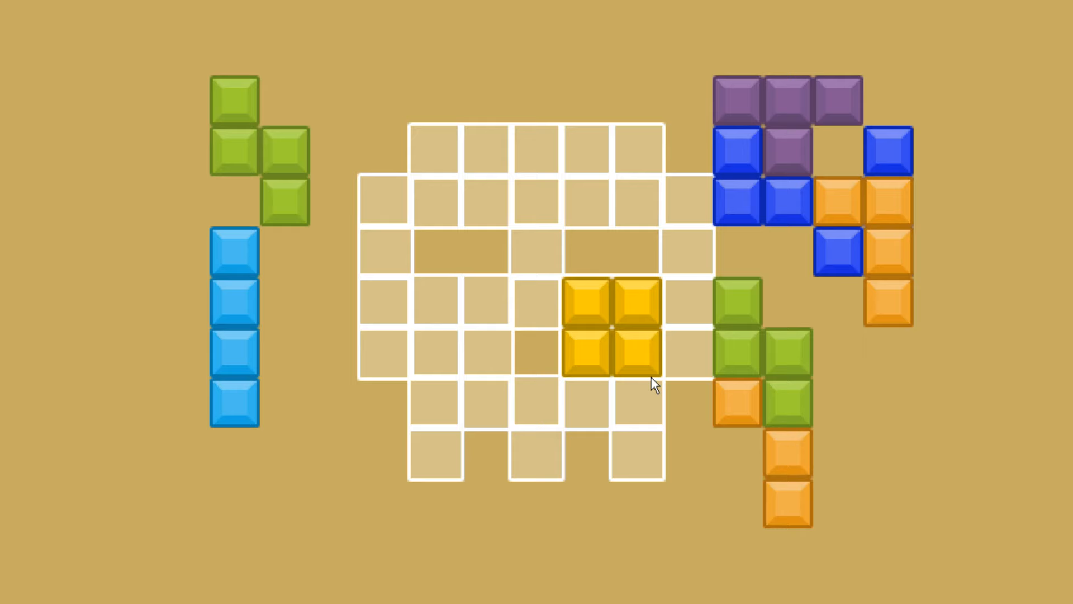
- Place the green S-piece beside the yellow square in the skull's lower right
left_click_drag(735, 309, 596, 356)
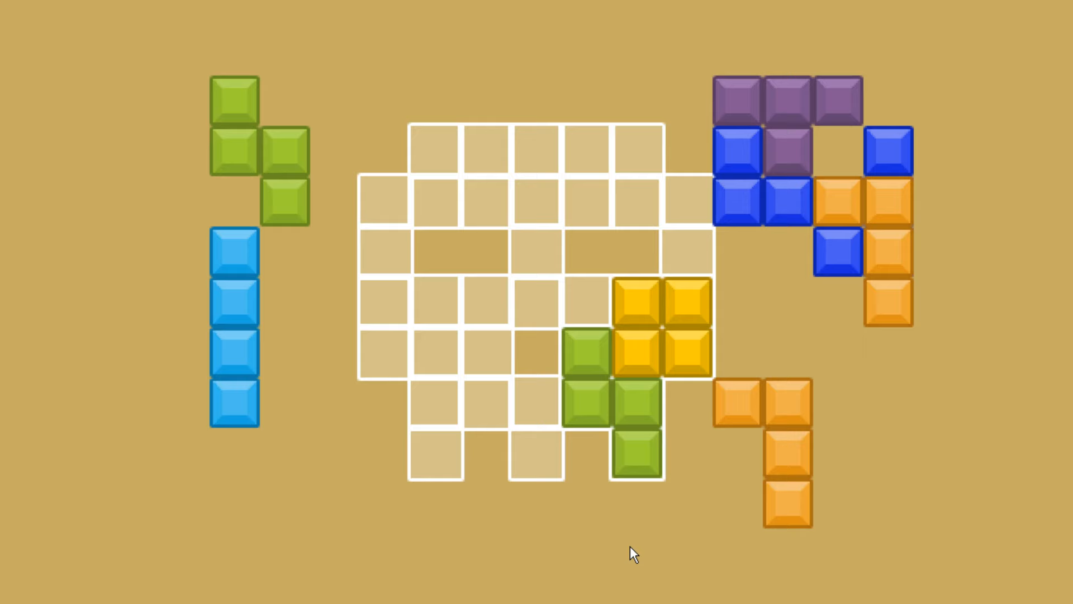